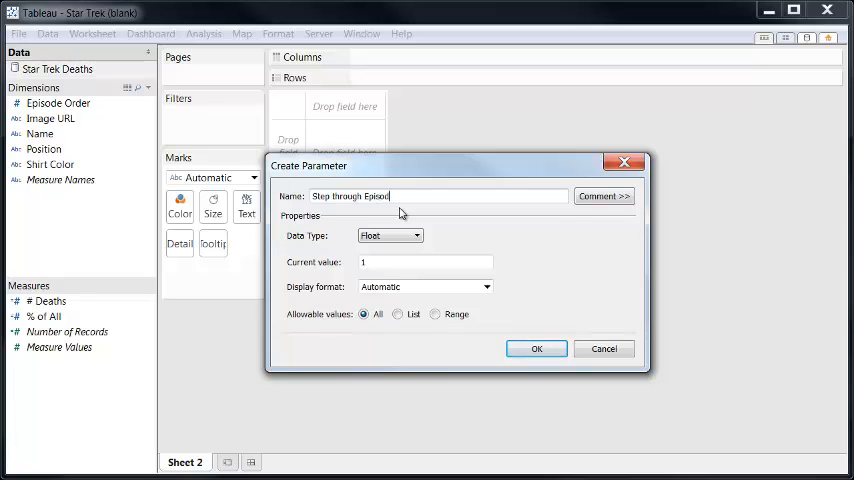
# Step: Create an integer list parameter 'Step through Episodes' and filter Episode Order <= parameter to True
pyautogui.click(390, 236)
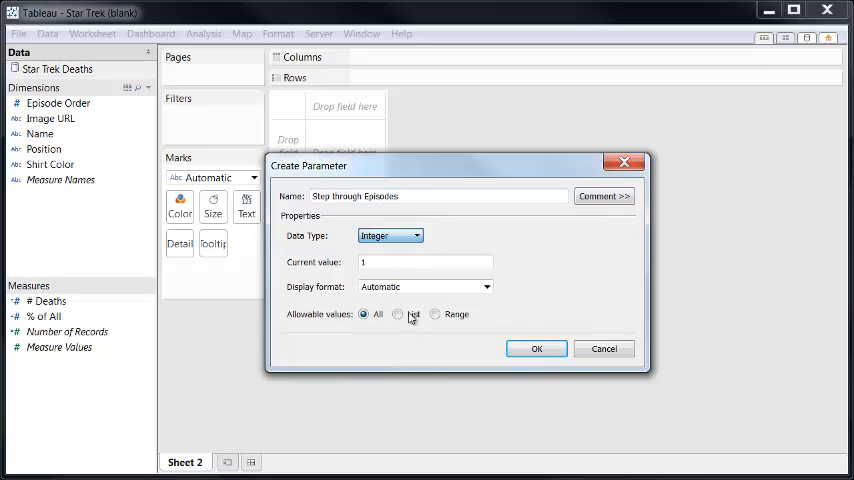
pyautogui.click(400, 316)
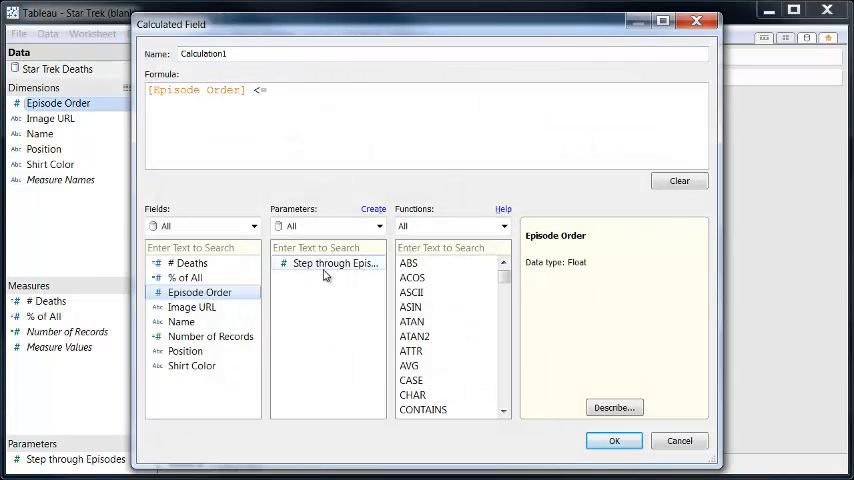
pyautogui.click(614, 440)
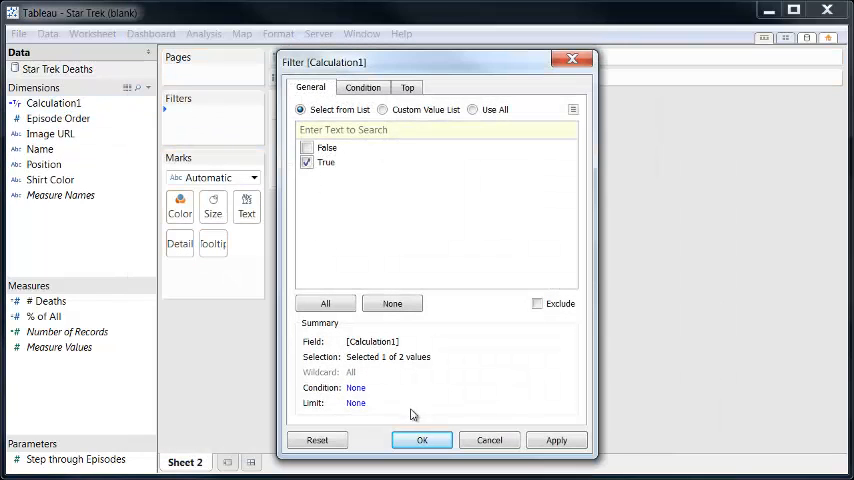
pyautogui.click(420, 440)
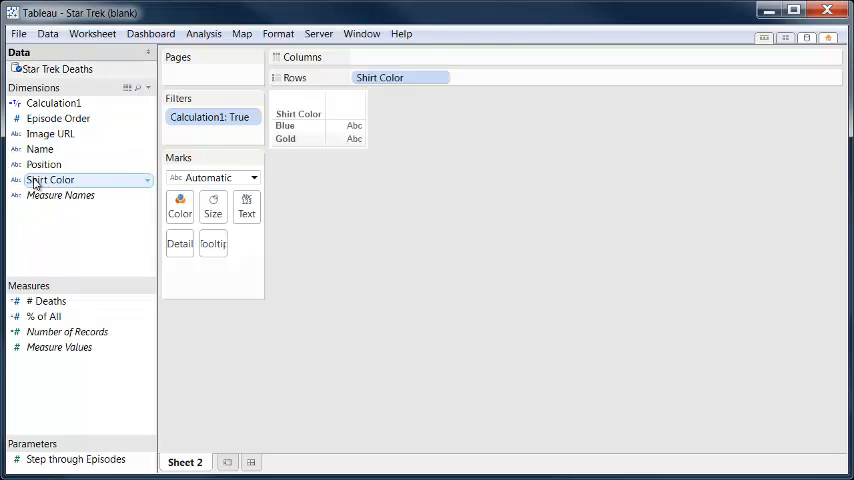
# Step: Color the death-count marks by Shirt Color
pyautogui.moveTo(50, 180); pyautogui.dragTo(180, 200)
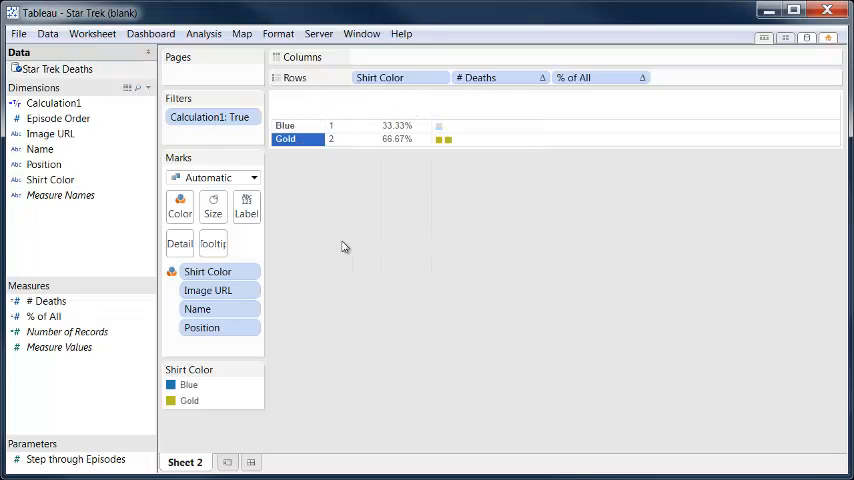
# Step: Format the worksheet with white font and black background shading
pyautogui.click(278, 32)
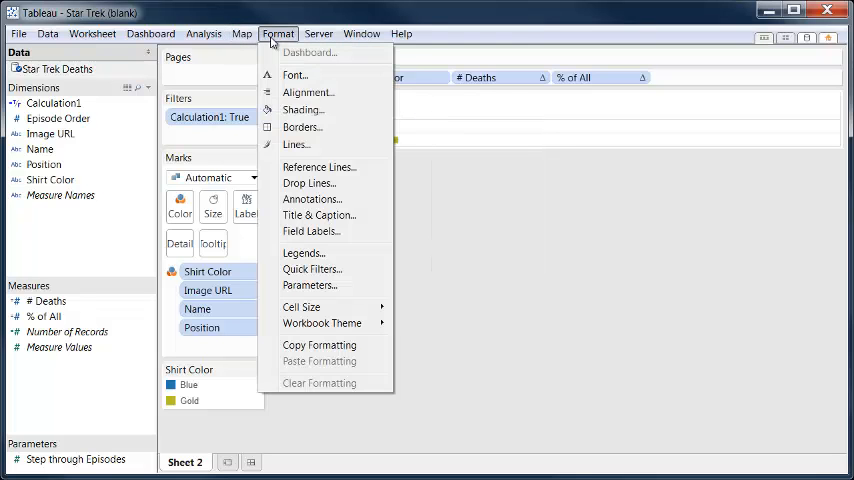
pyautogui.click(296, 76)
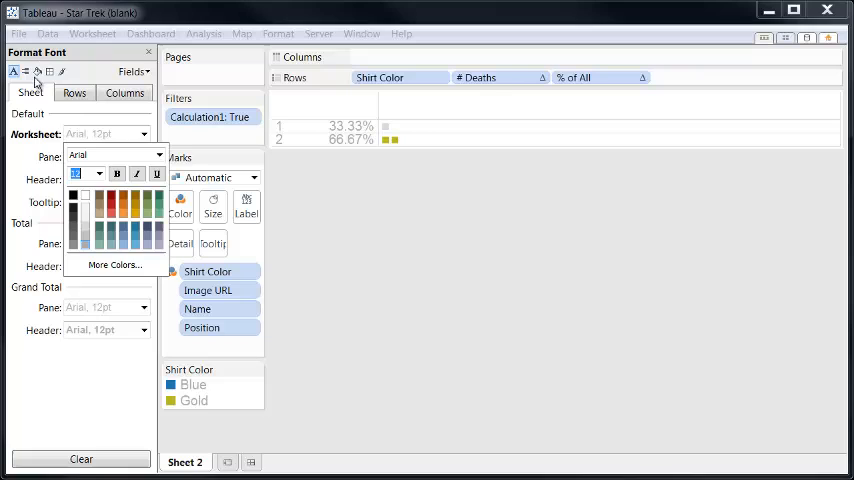
pyautogui.click(24, 72)
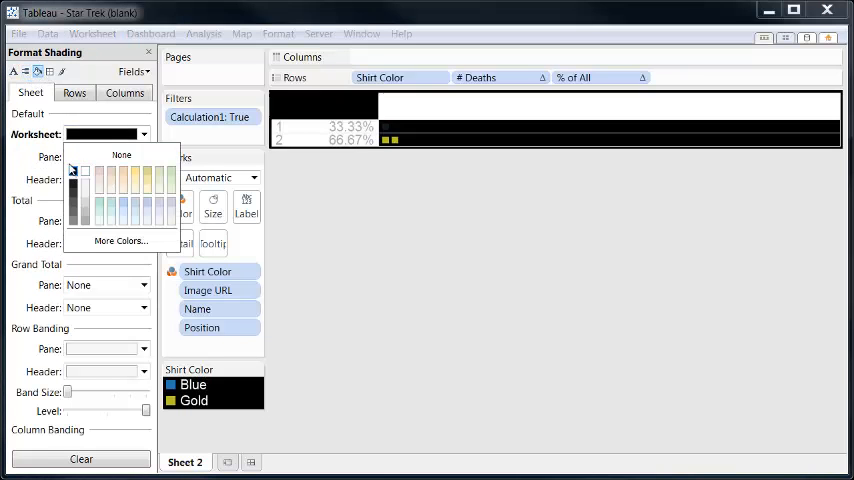
pyautogui.click(38, 72)
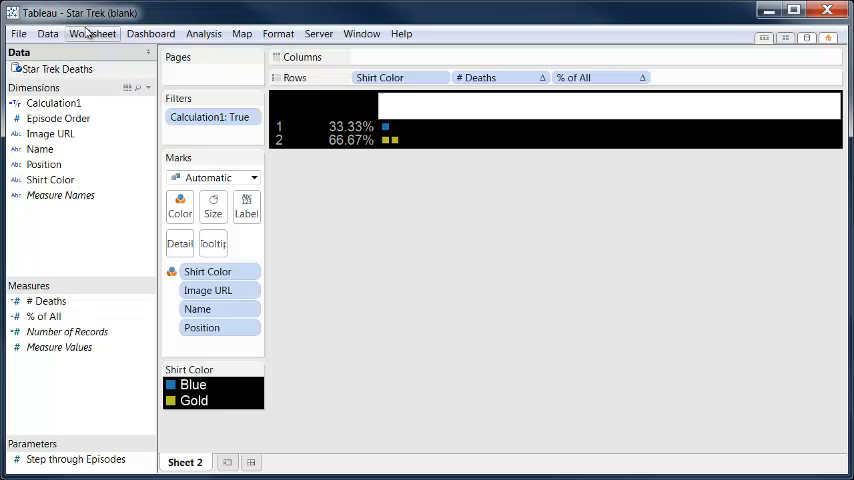
pyautogui.click(212, 244)
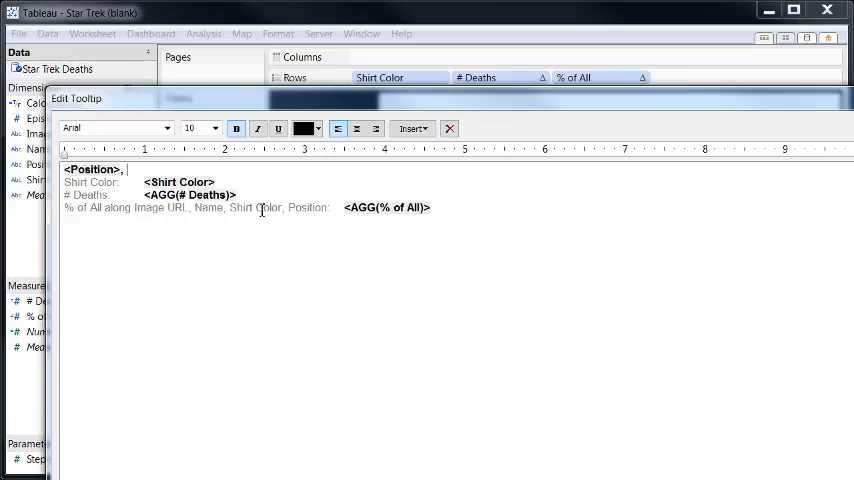
# Step: Insert the Name field after Position in the tooltip and add the text 'is dead'
pyautogui.click(412, 128)
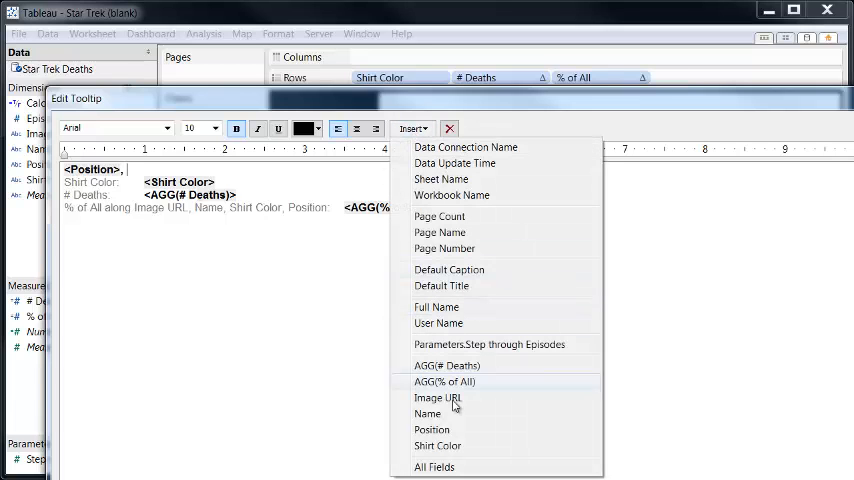
pyautogui.click(428, 412)
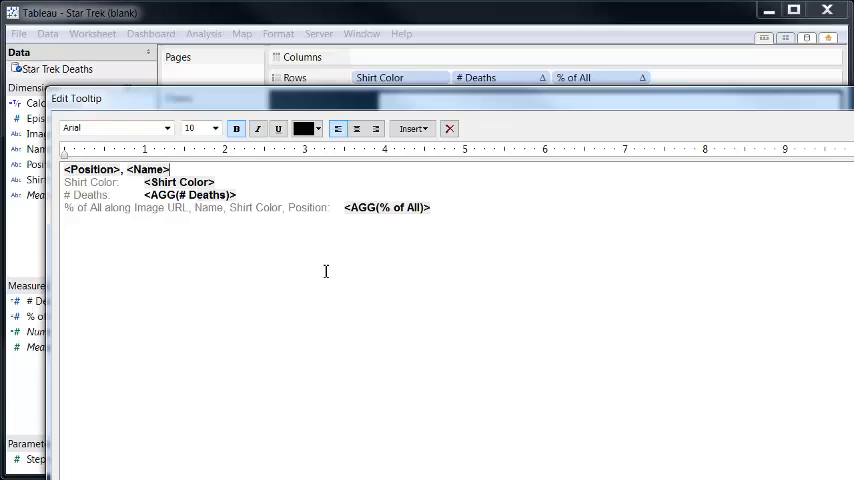
pyautogui.write('is dead')
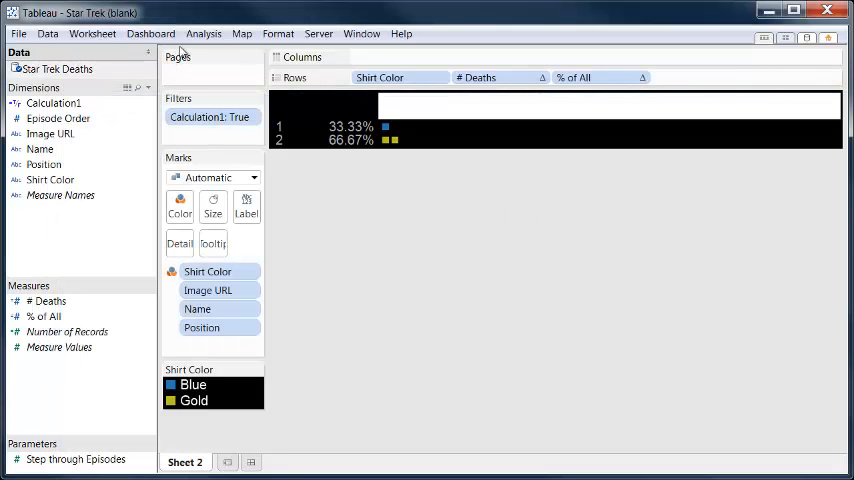
# Step: Switch the mark type to Shape and assign palette shapes to each shirt color
pyautogui.click(252, 176)
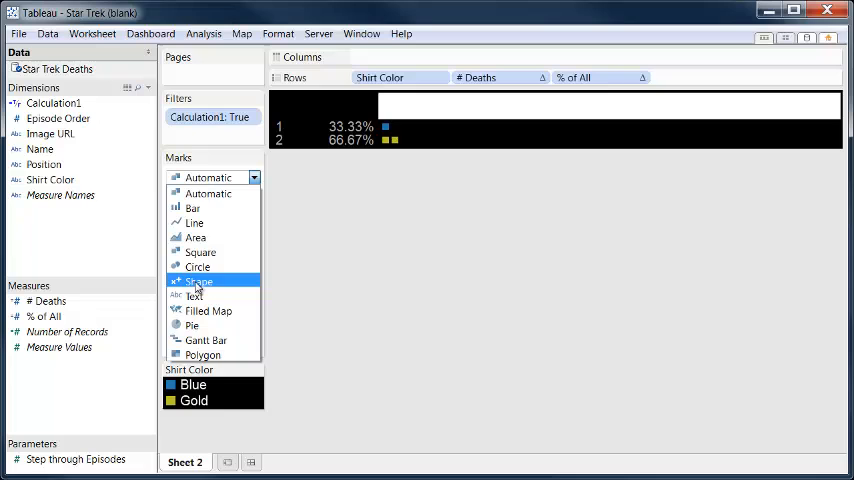
pyautogui.click(200, 280)
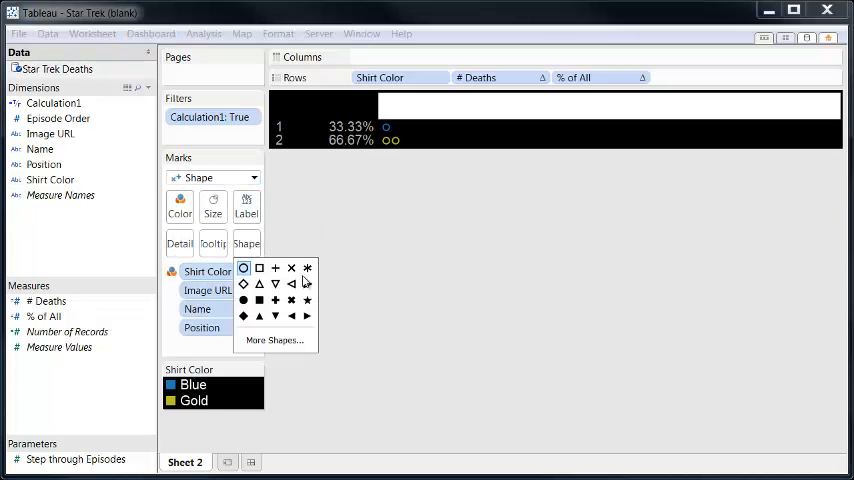
pyautogui.click(274, 340)
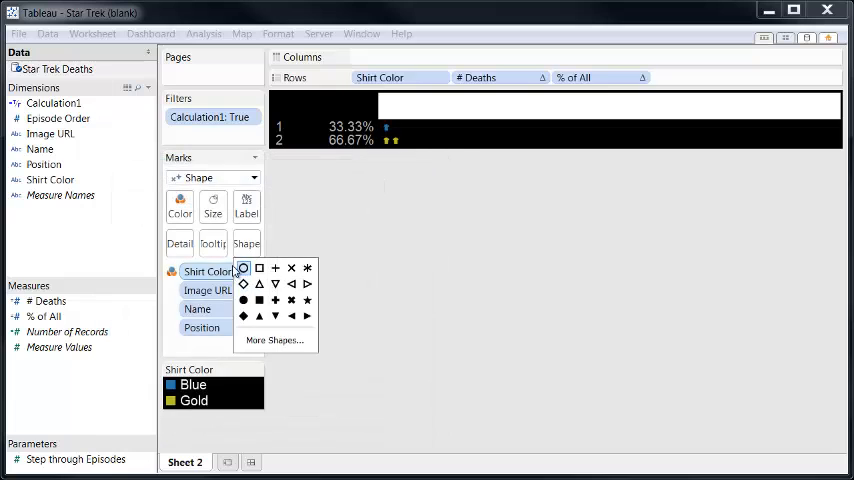
pyautogui.click(242, 268)
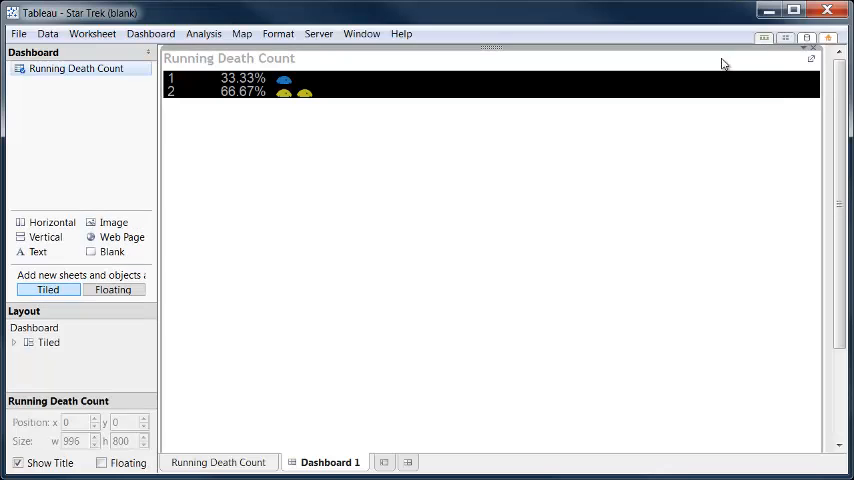
# Step: Add the episode parameter as a slider control and place an image on the dashboard
pyautogui.click(812, 58)
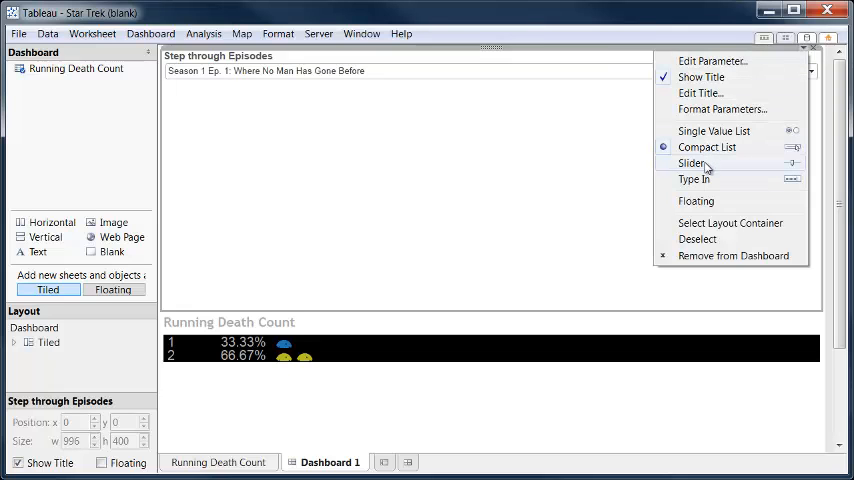
pyautogui.click(692, 164)
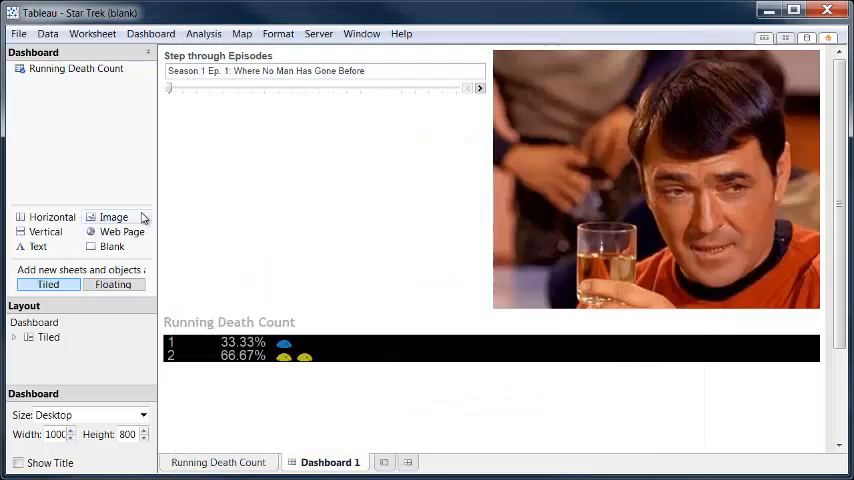
pyautogui.click(112, 216)
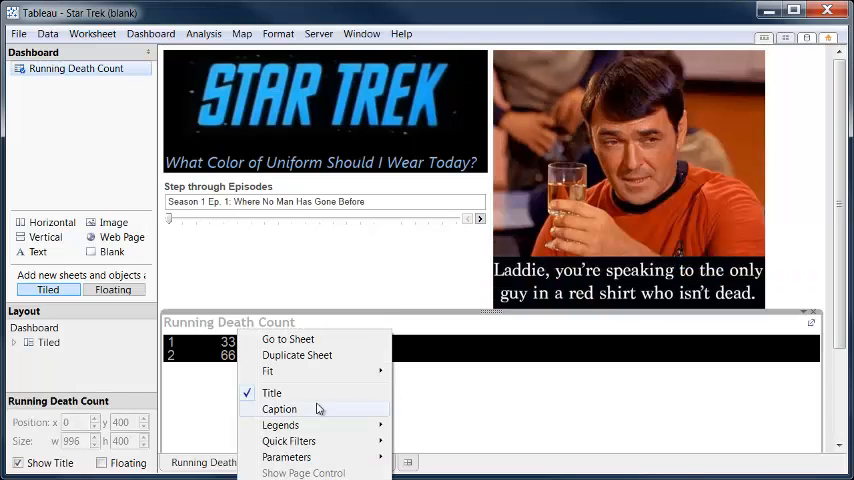
# Step: Show the death-count caption, set the size to iPad Landscape and add a web page panel
pyautogui.click(280, 408)
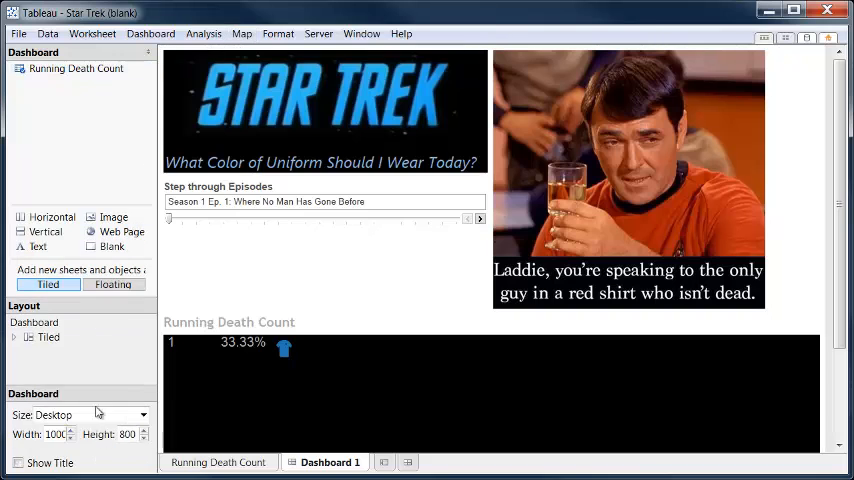
pyautogui.click(278, 32)
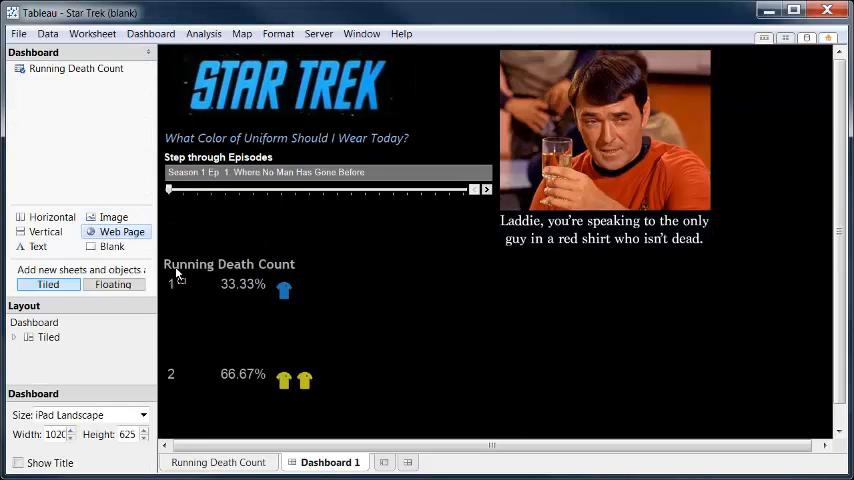
pyautogui.click(120, 232)
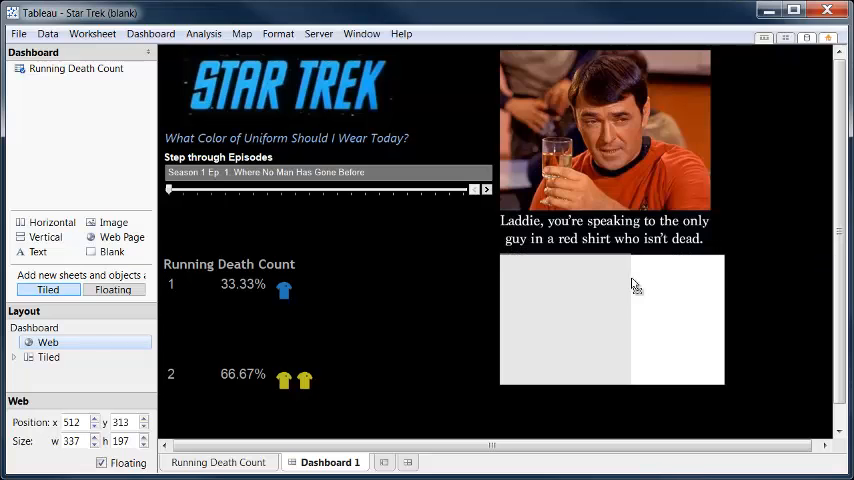
# Step: Create a dashboard URL action pointing to <Image URL> that runs on Select
pyautogui.click(150, 32)
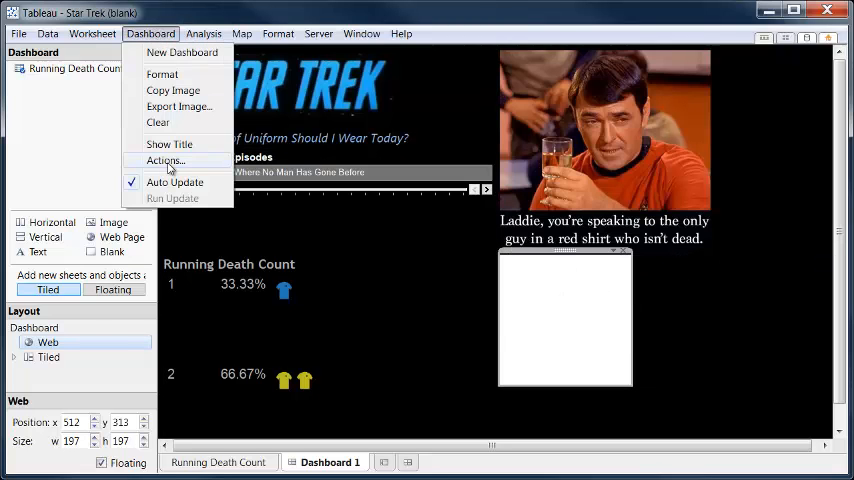
pyautogui.click(164, 160)
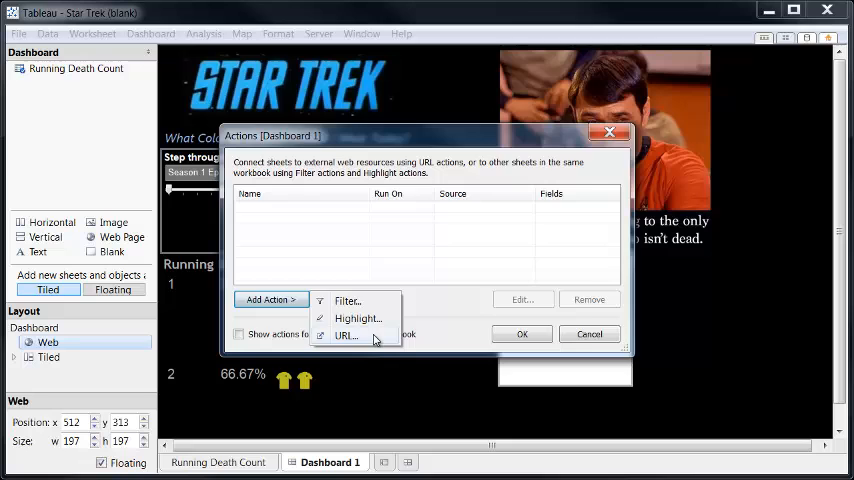
pyautogui.click(344, 336)
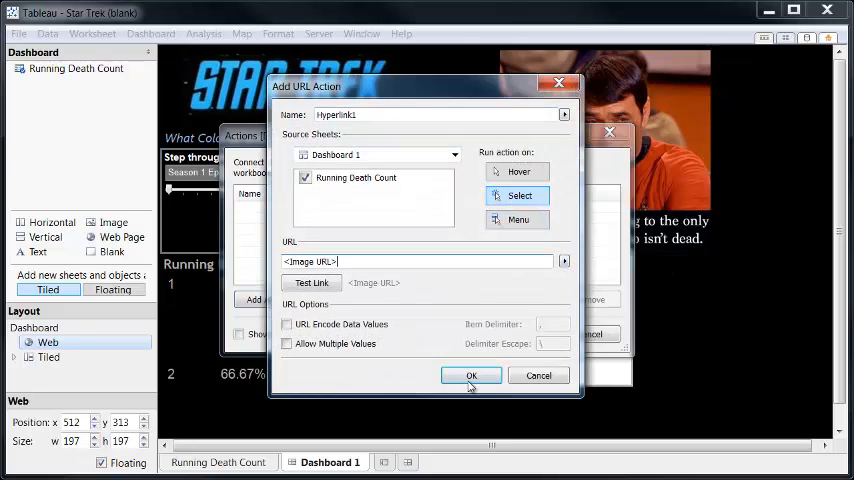
pyautogui.click(470, 376)
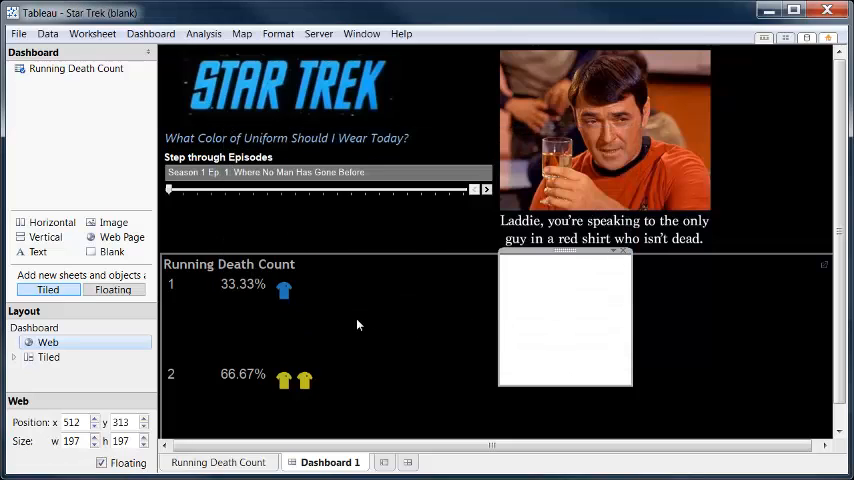
pyautogui.moveTo(356, 28)
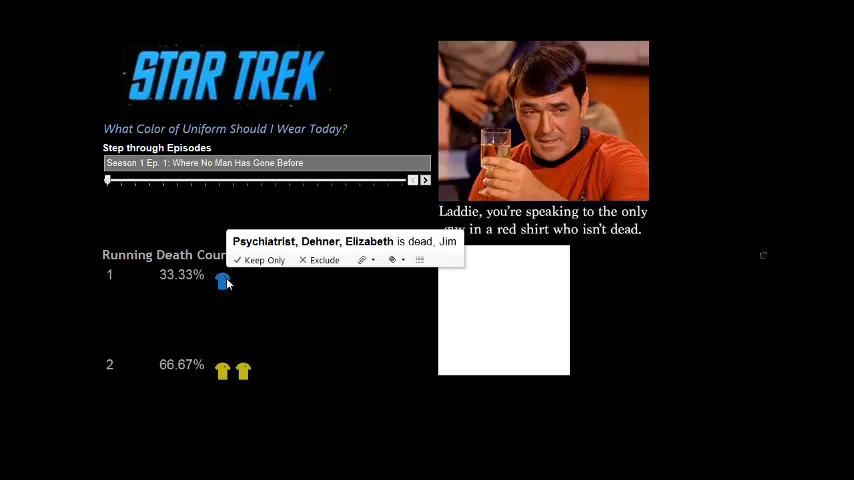
# Step: Load a blue-shirt victim's picture, then step through episodes until red shirts reach 22 deaths, 55%
pyautogui.click(424, 180)
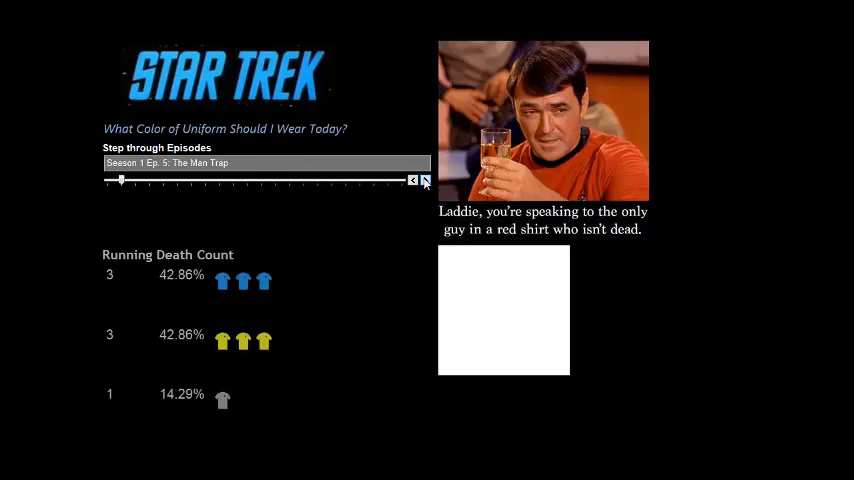
pyautogui.click(264, 282)
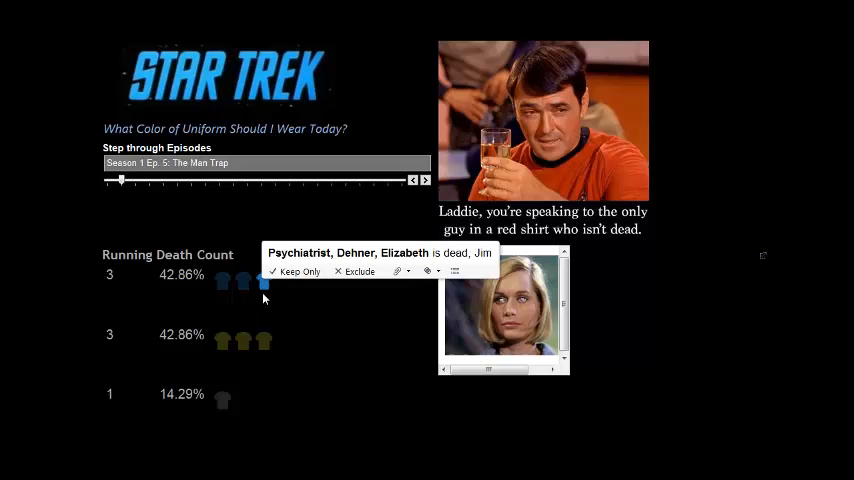
pyautogui.click(424, 180)
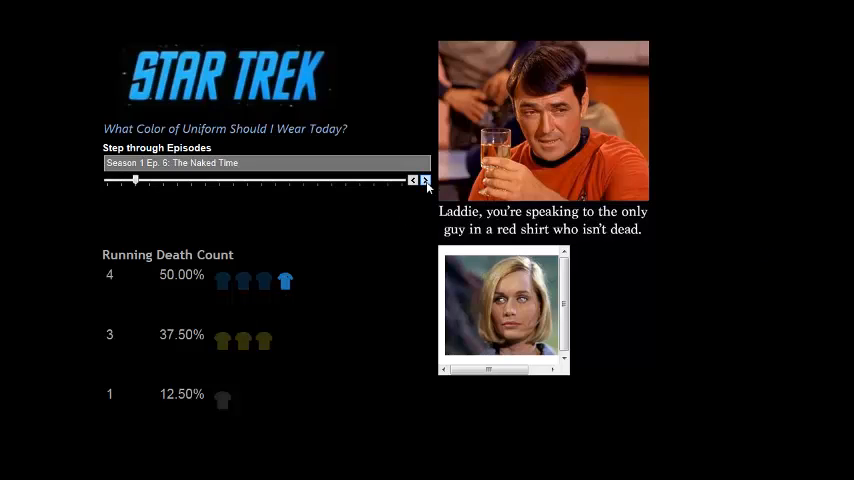
pyautogui.click(424, 180)
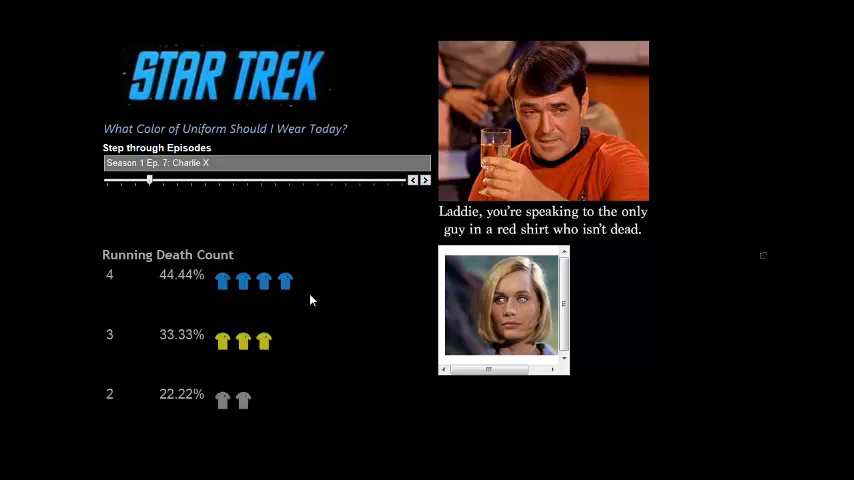
pyautogui.click(424, 180)
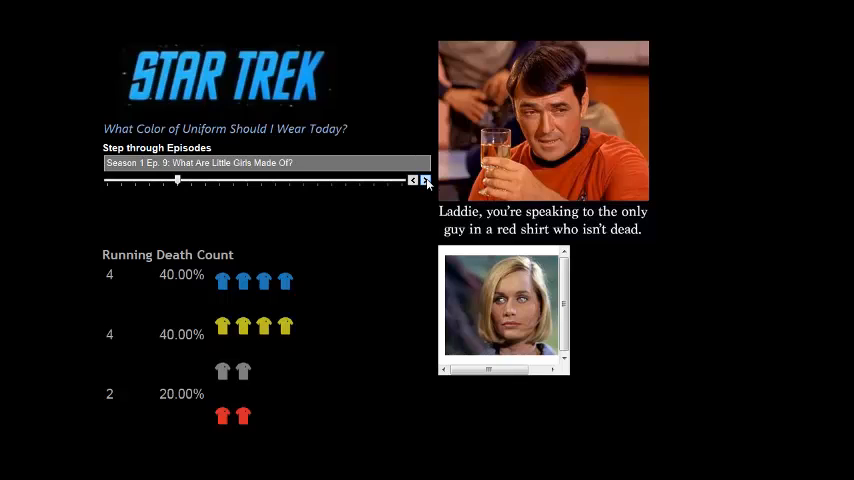
pyautogui.click(424, 180)
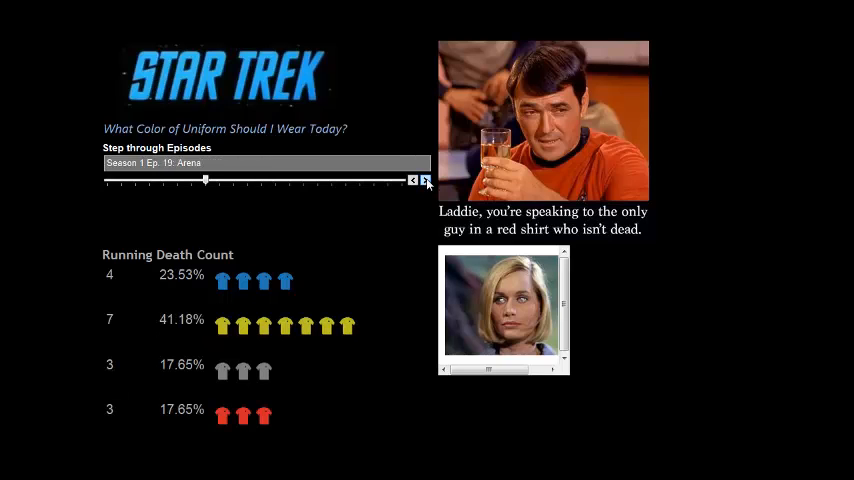
pyautogui.click(424, 180)
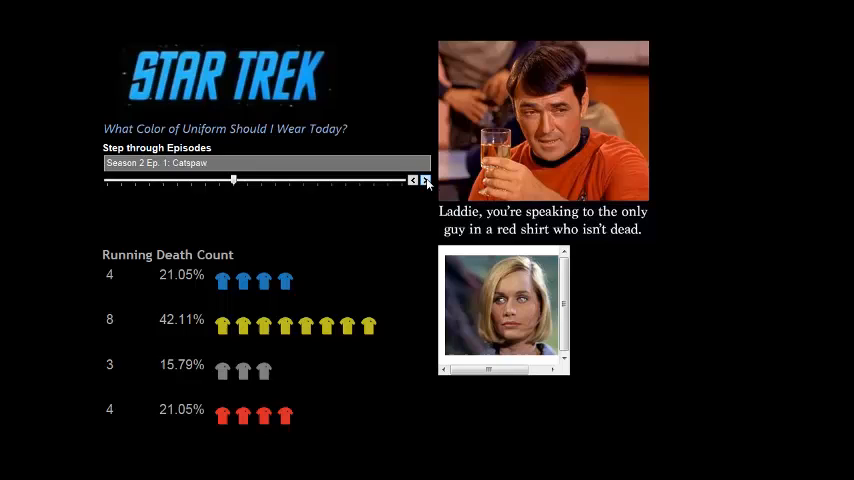
pyautogui.click(424, 180)
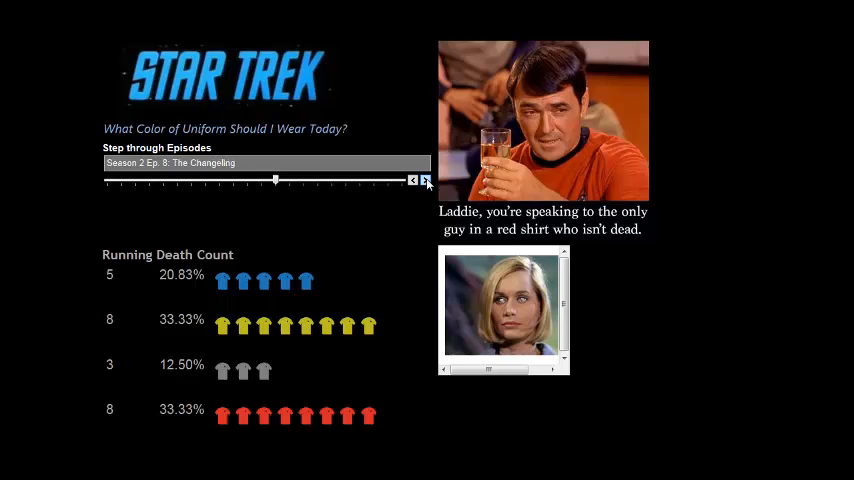
pyautogui.click(424, 180)
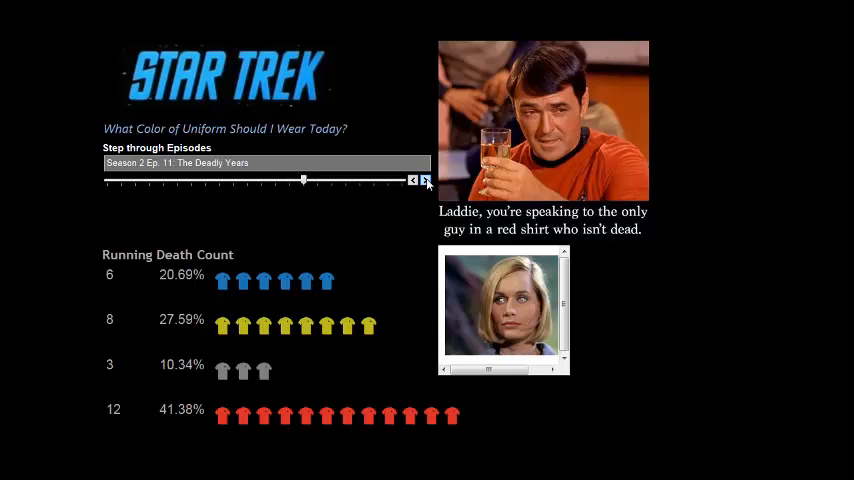
pyautogui.click(424, 180)
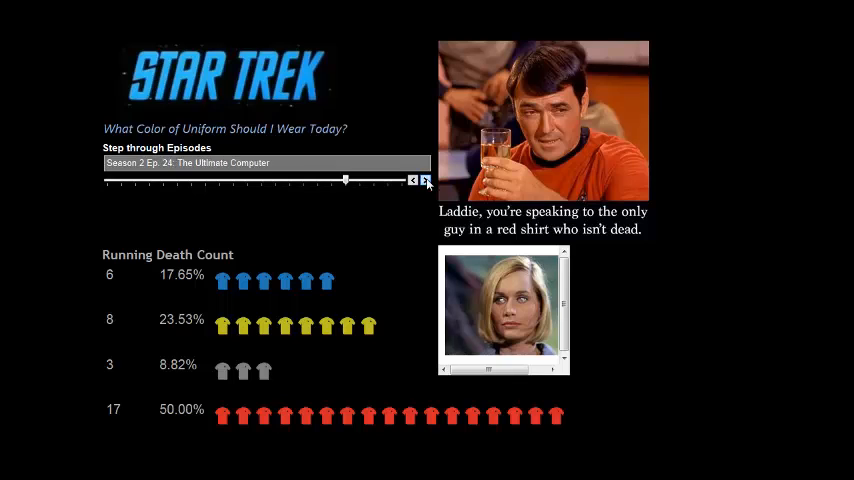
pyautogui.click(426, 180)
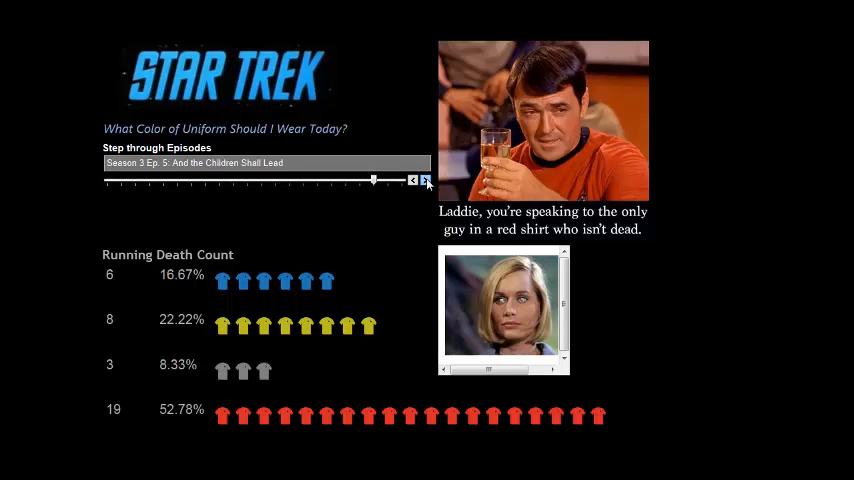
pyautogui.click(424, 180)
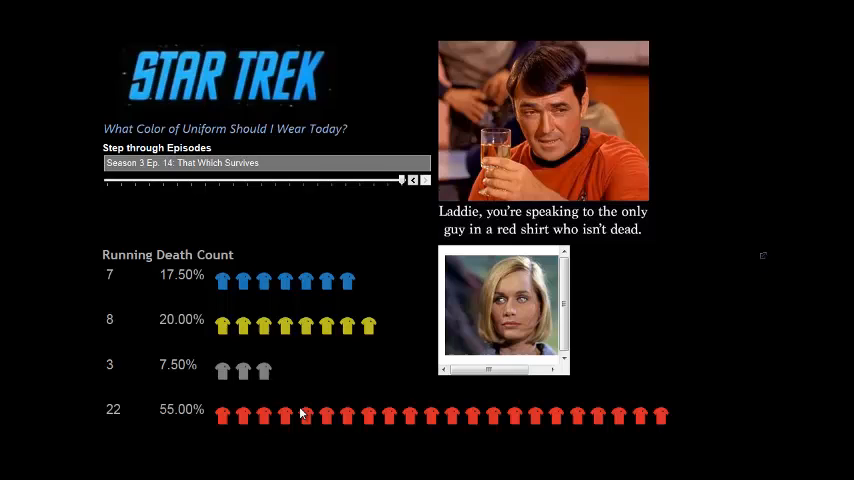